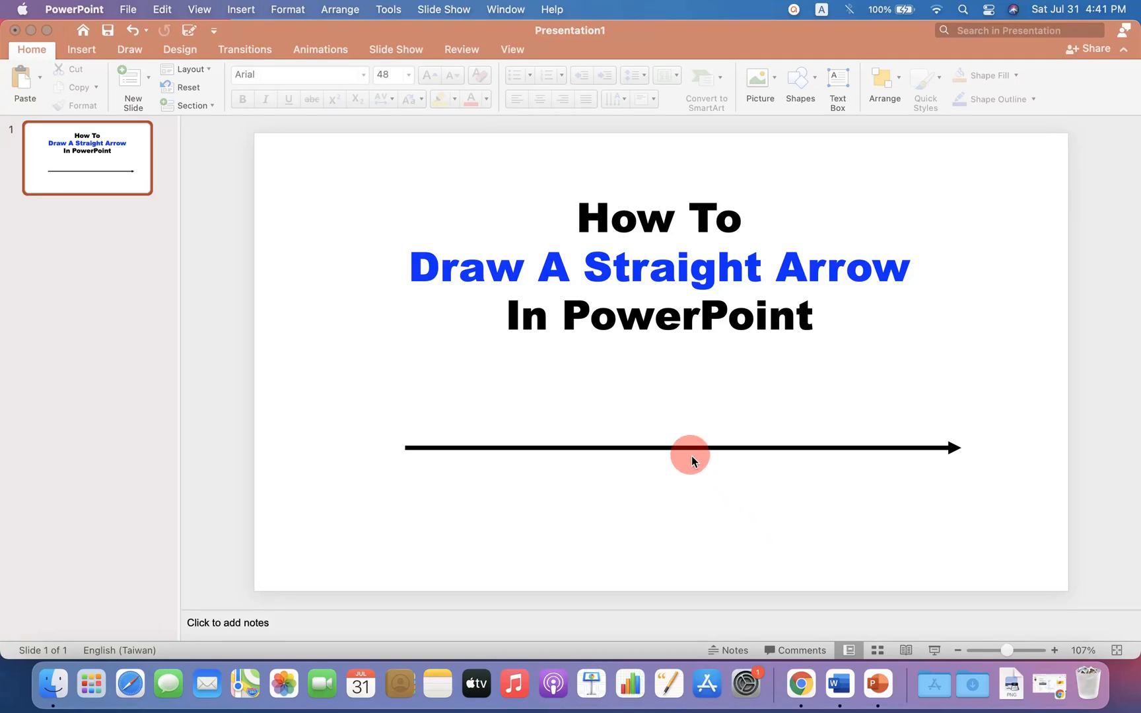
Select the existing black arrow beneath the title to remove it
left_click(684, 450)
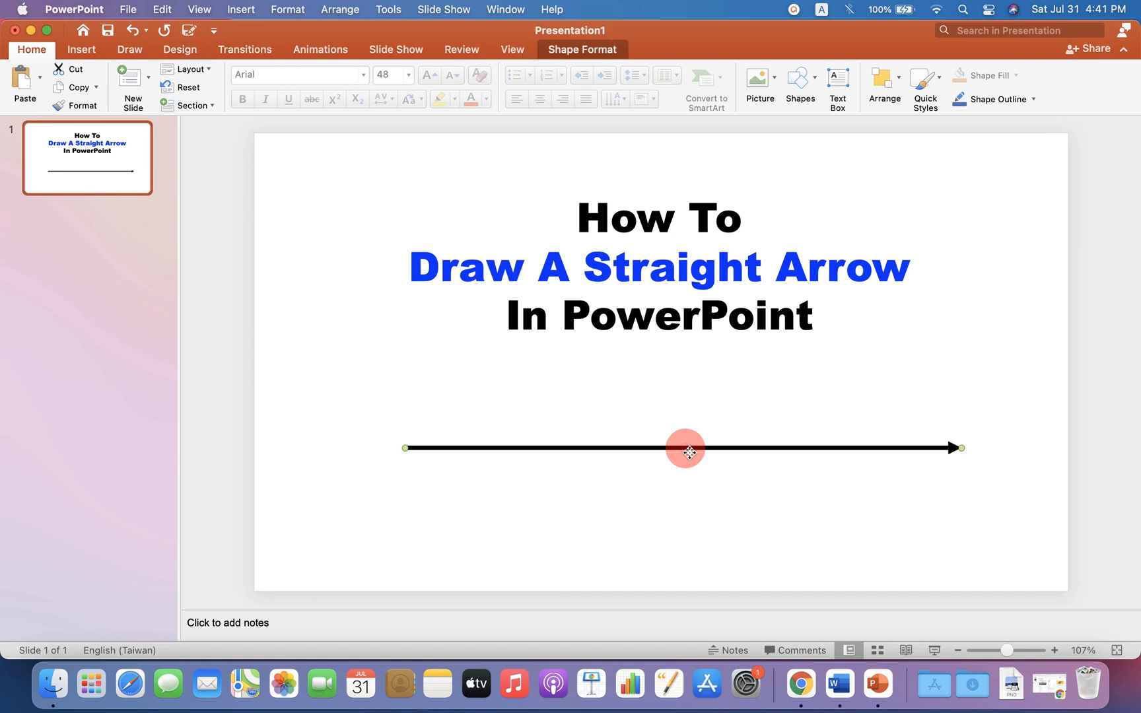
mouse_move(754, 497)
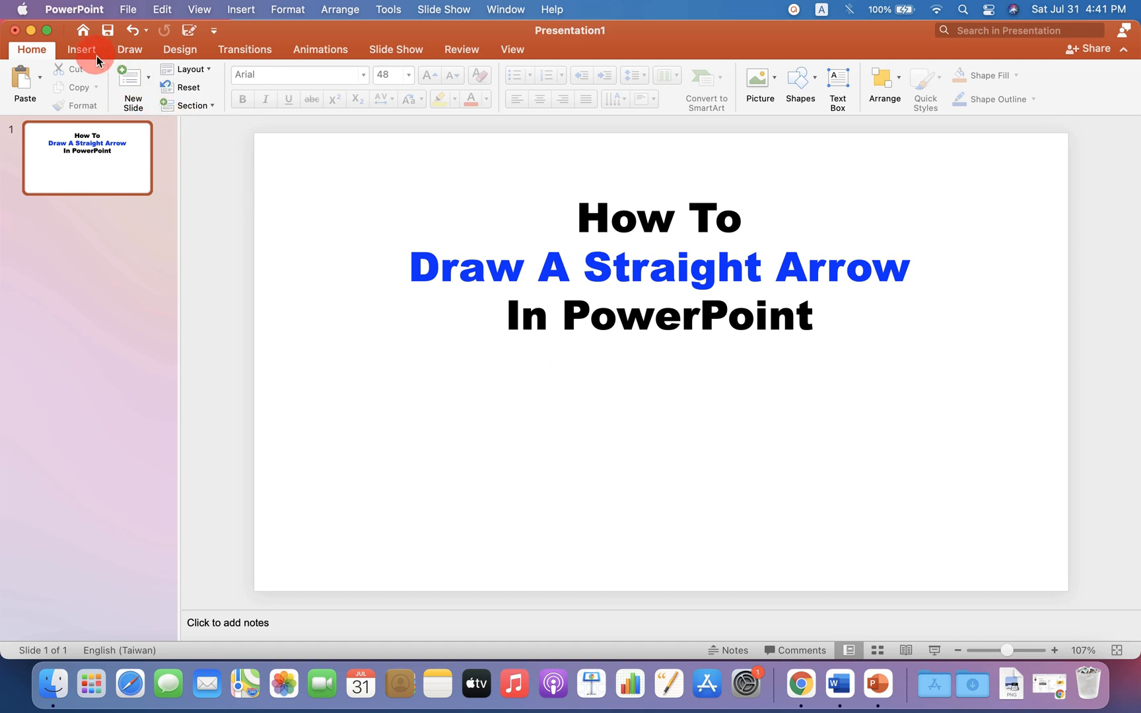
Pick the straight Arrow line from the Insert tab's Shapes gallery
left_click(81, 50)
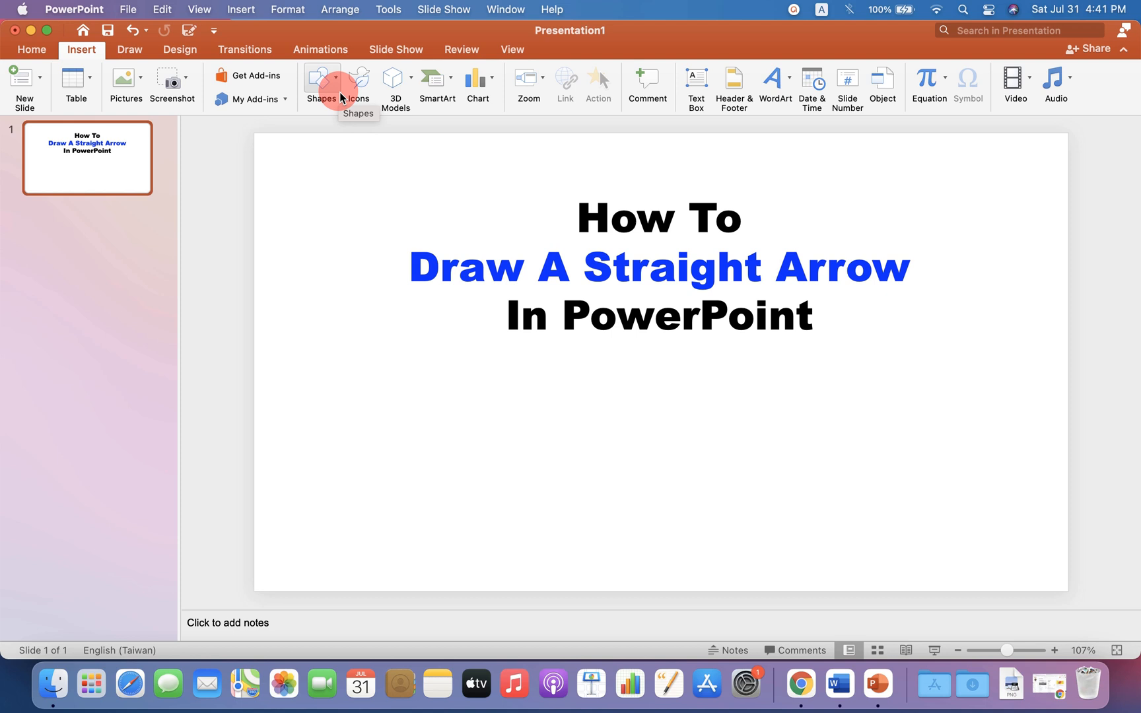
left_click(321, 79)
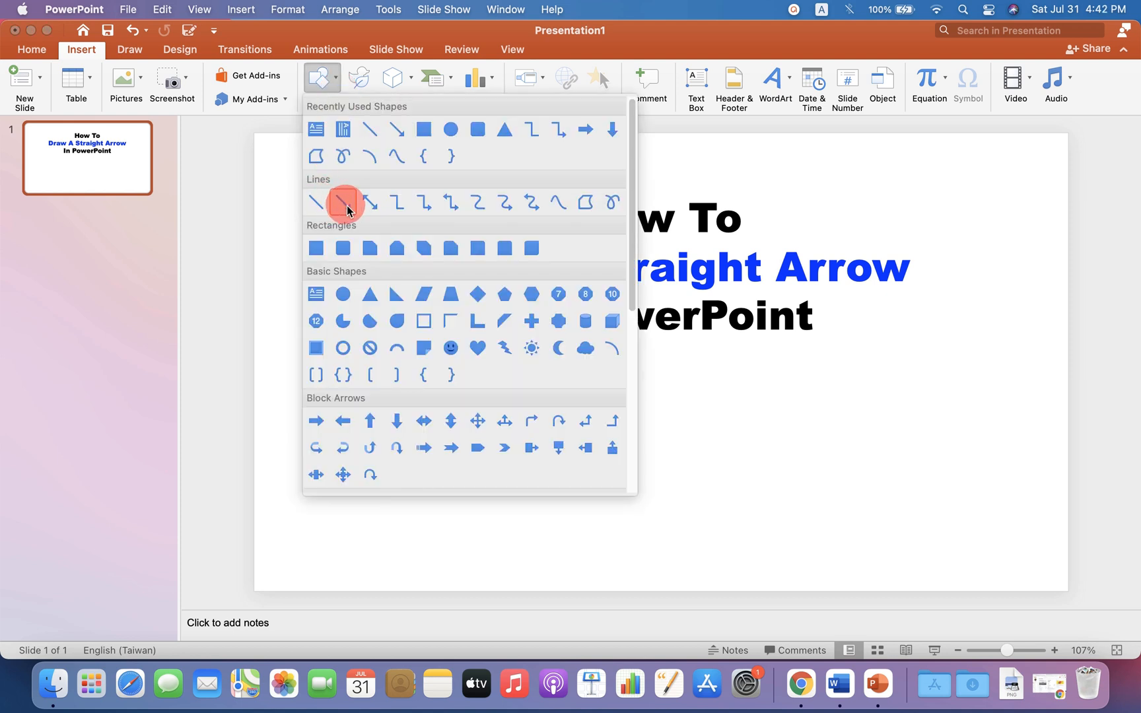
mouse_move(437, 203)
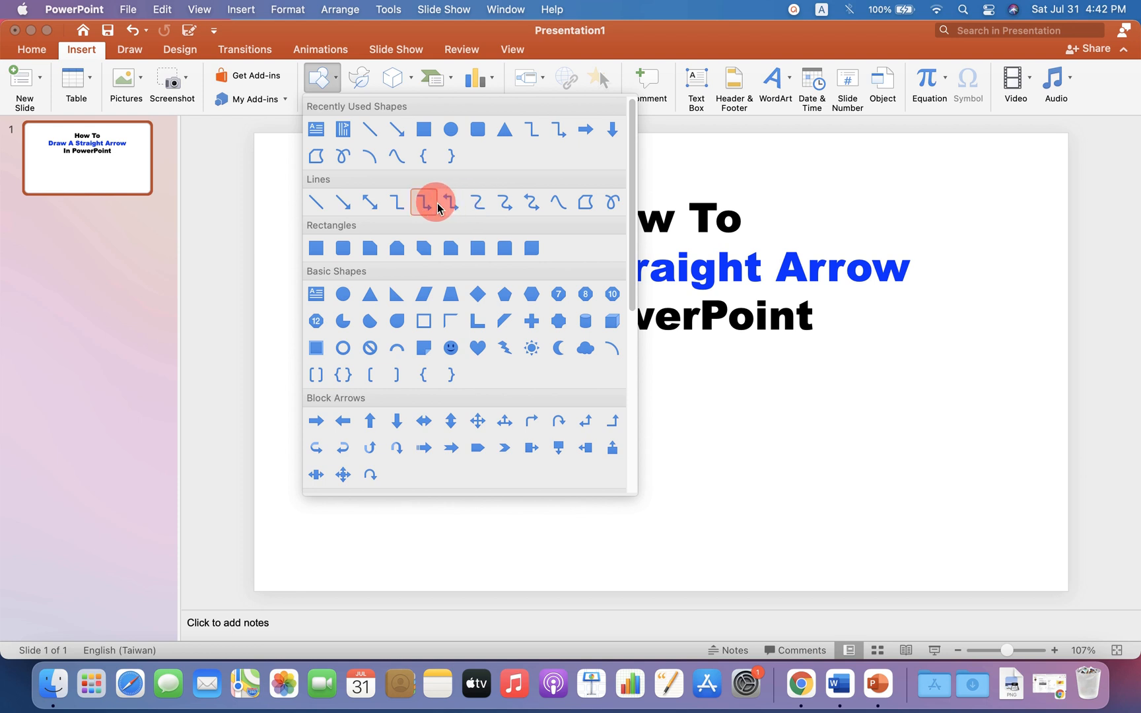
mouse_move(355, 221)
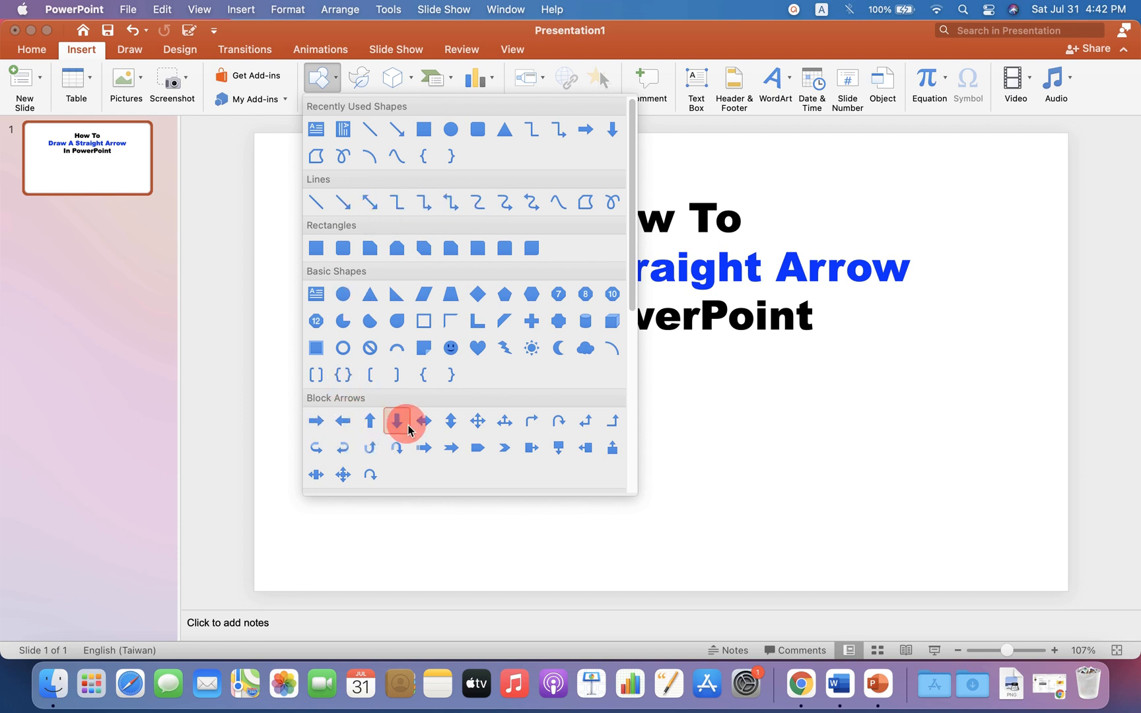
mouse_move(345, 203)
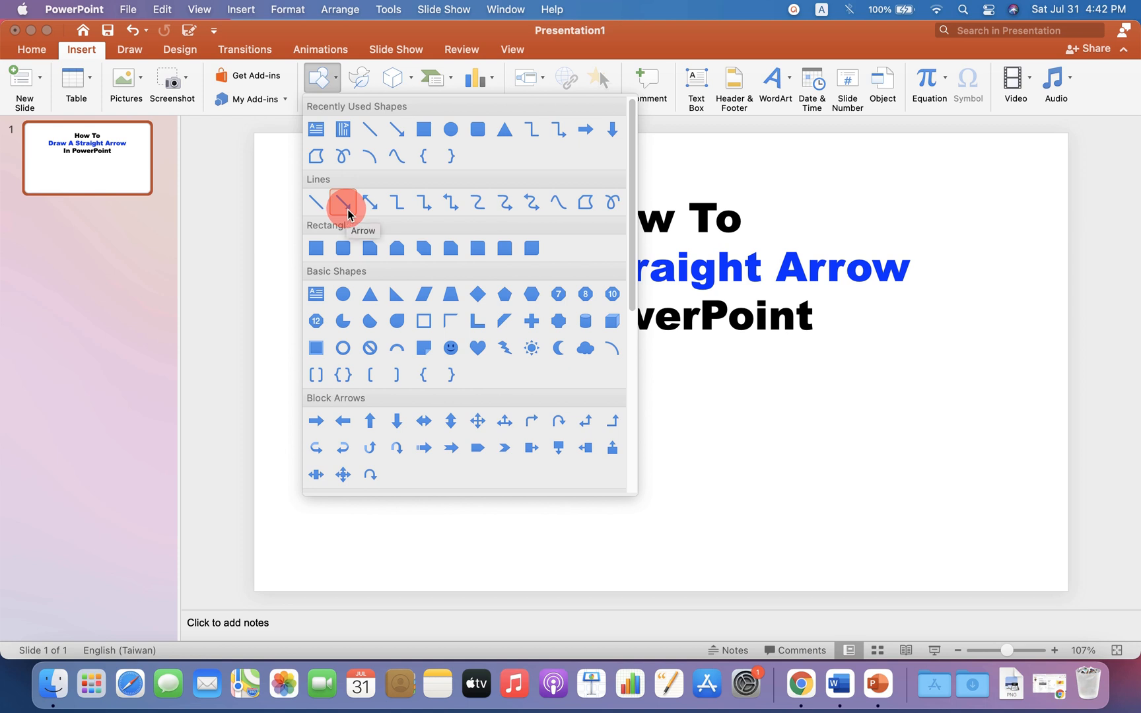
left_click(343, 203)
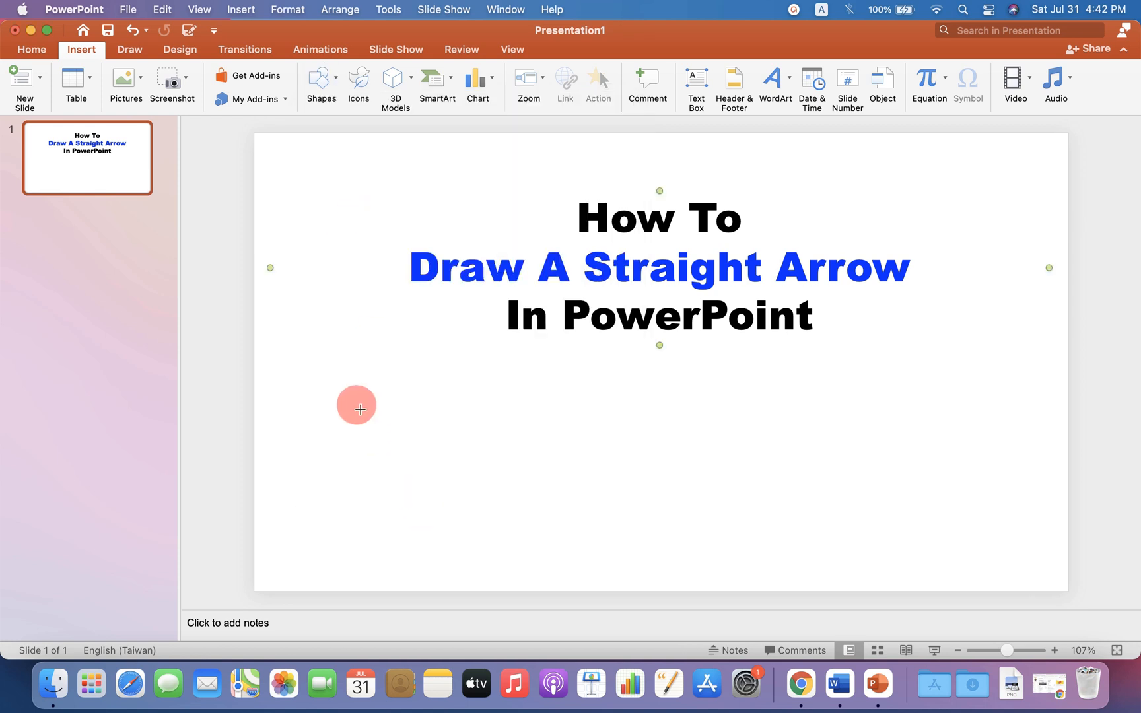
left_click_drag(357, 406, 865, 390)
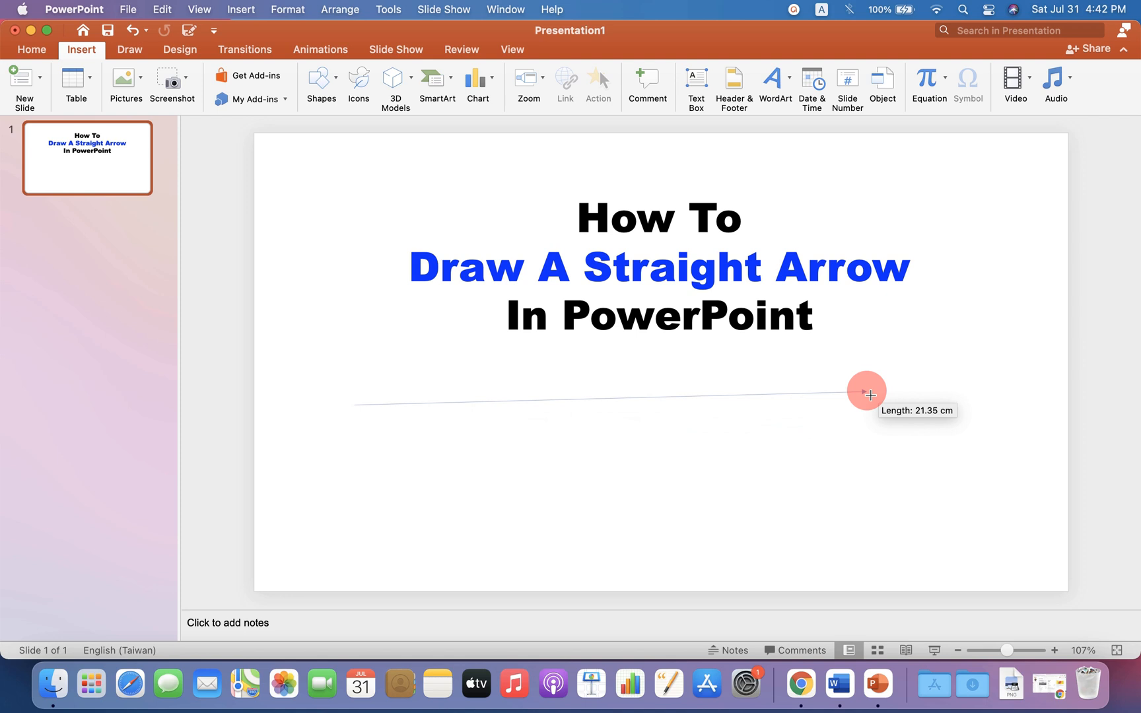
left_click_drag(866, 393, 886, 396)
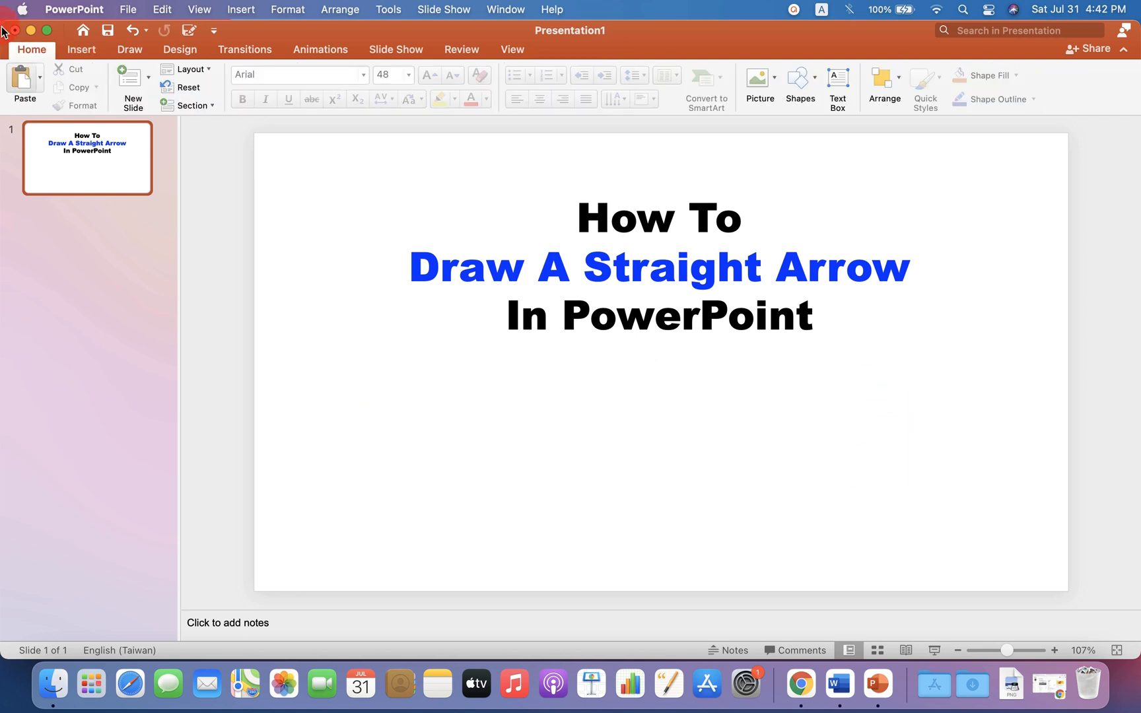
left_click(324, 78)
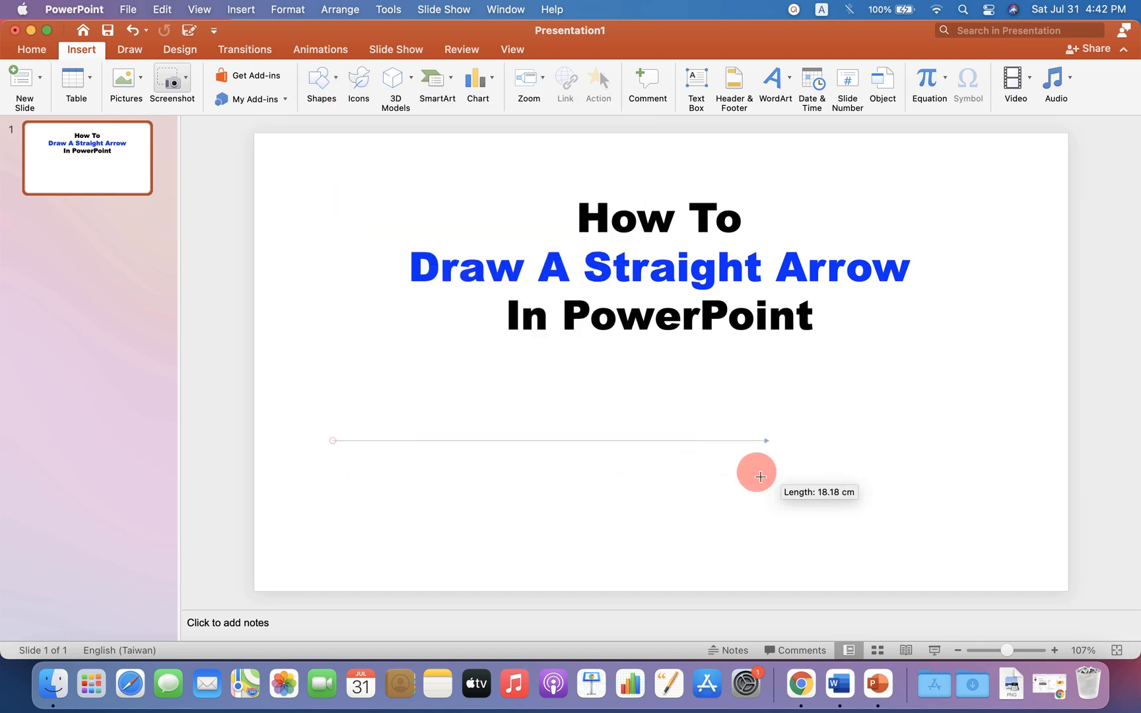
Draw a horizontal straight arrow below the title, extending it across the slide
left_click_drag(760, 477, 944, 463)
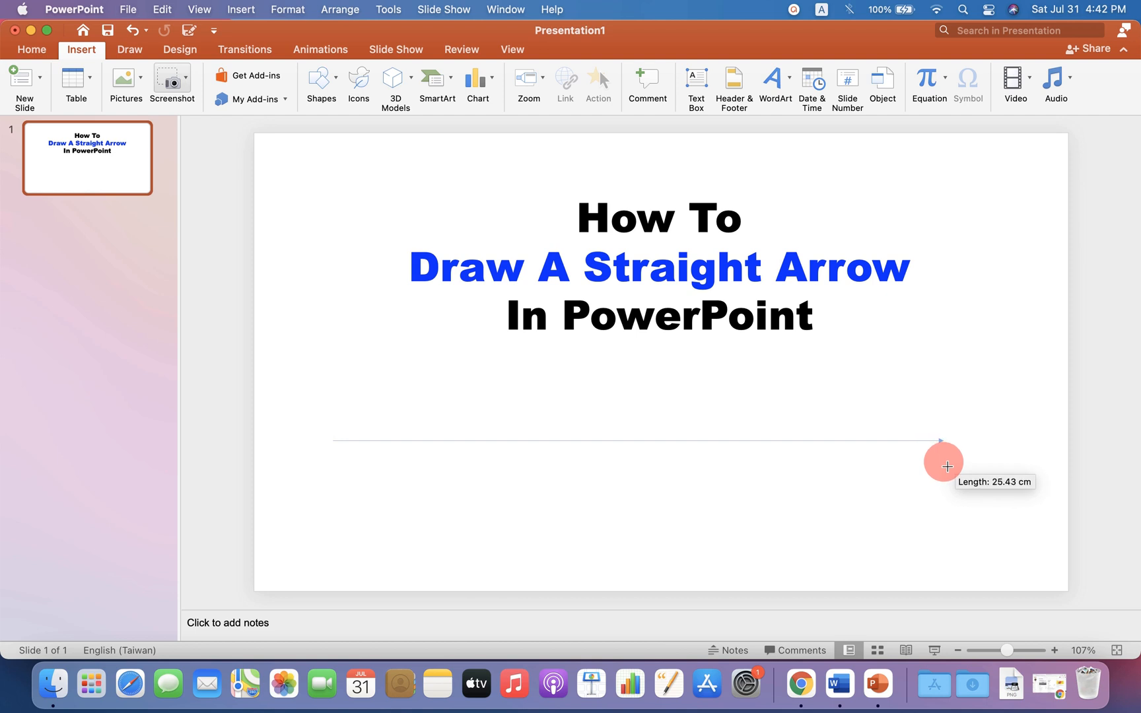
left_click_drag(334, 440, 944, 440)
type("5")
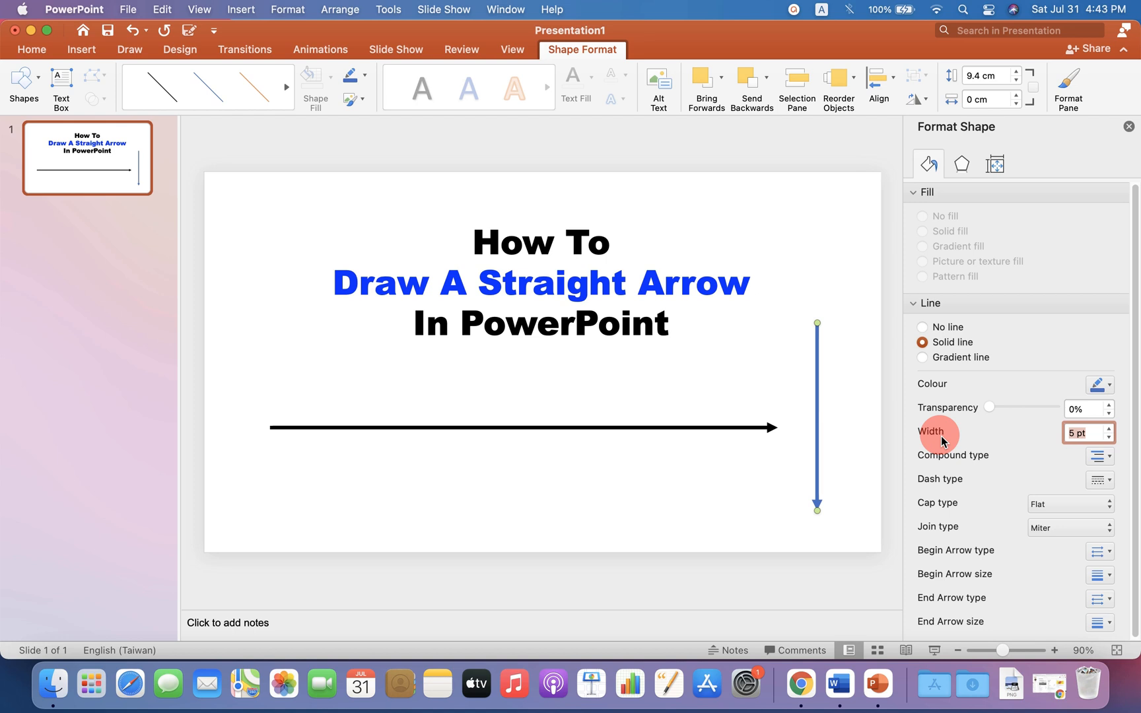
mouse_move(965, 319)
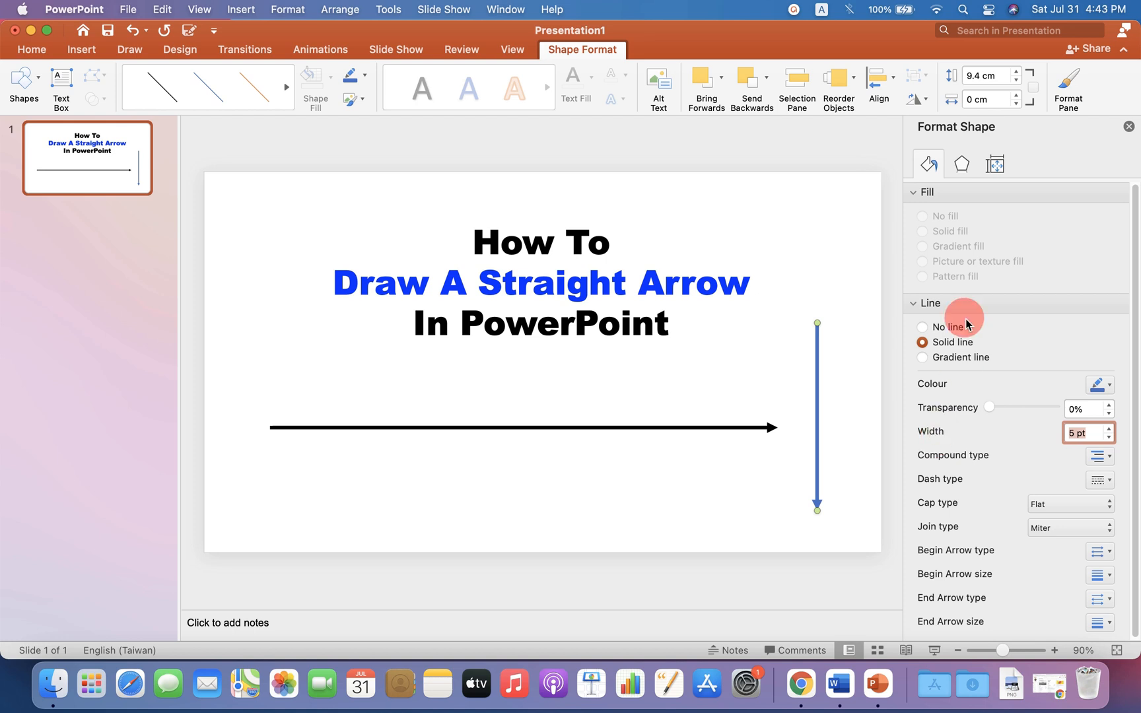